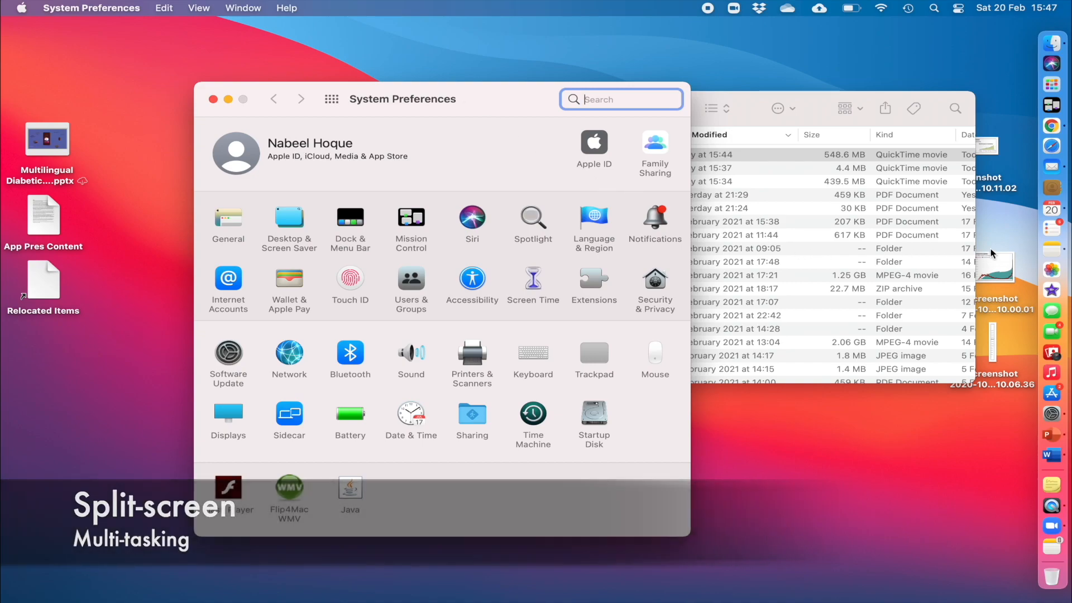
Open a new Chrome window with the Google new tab page from the Dock icon
right_click(1051, 127)
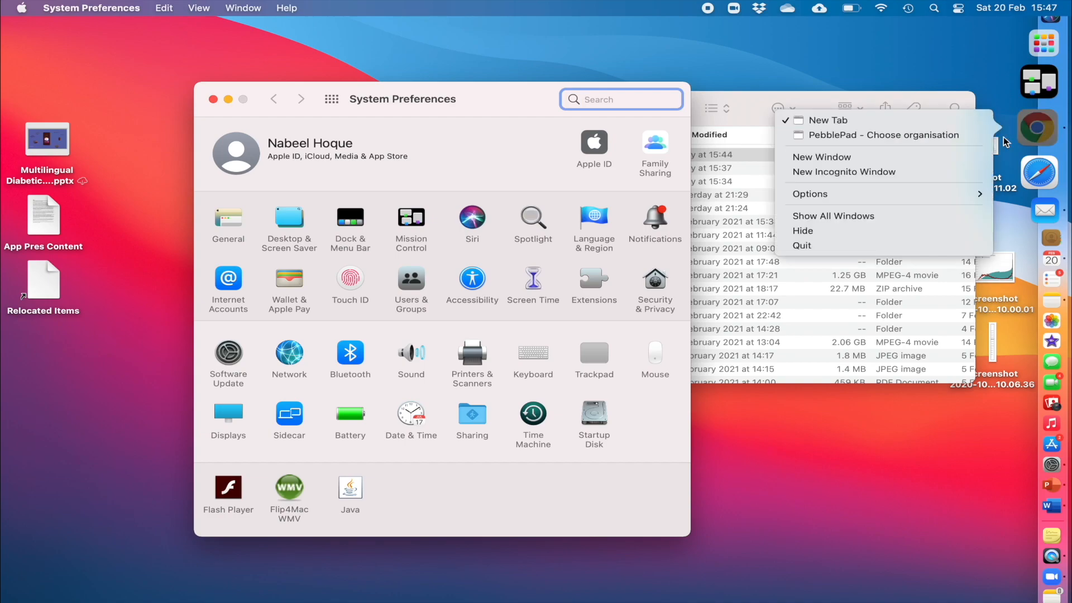
left_click(827, 121)
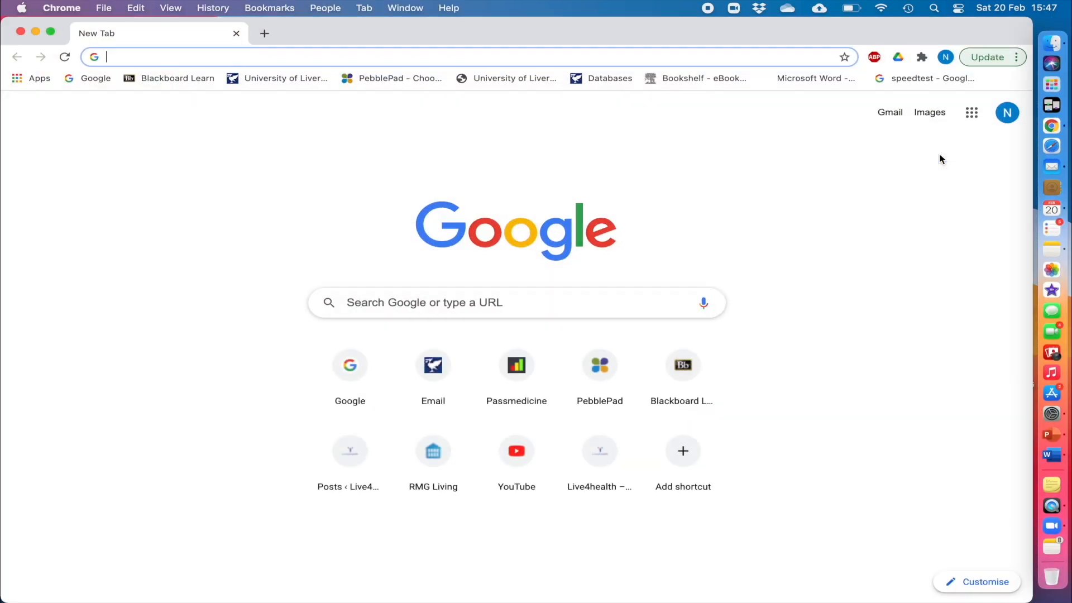
mouse_move(1032, 329)
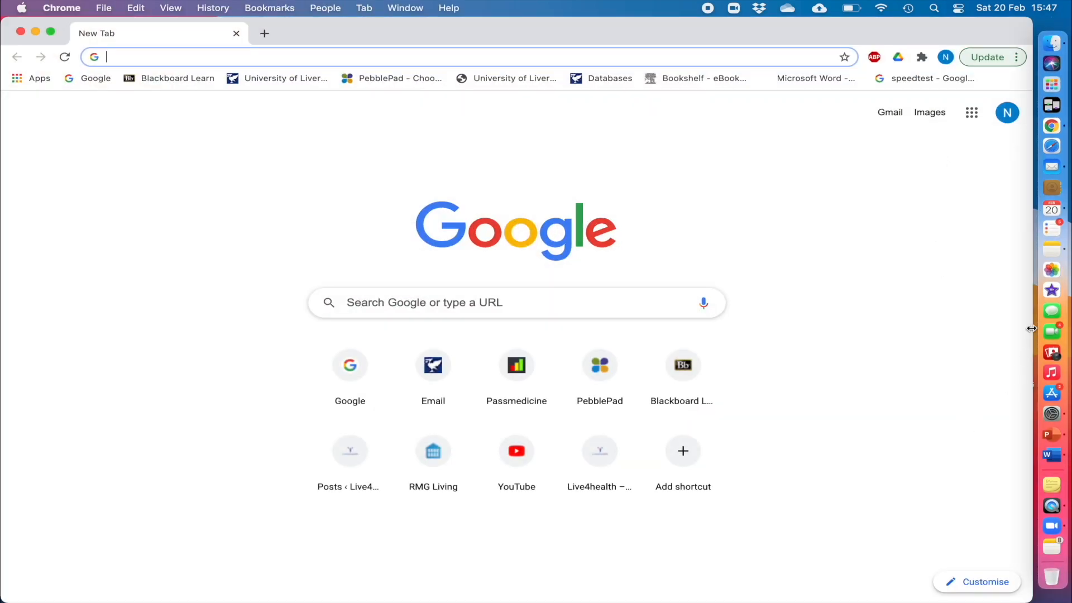
left_click(1050, 431)
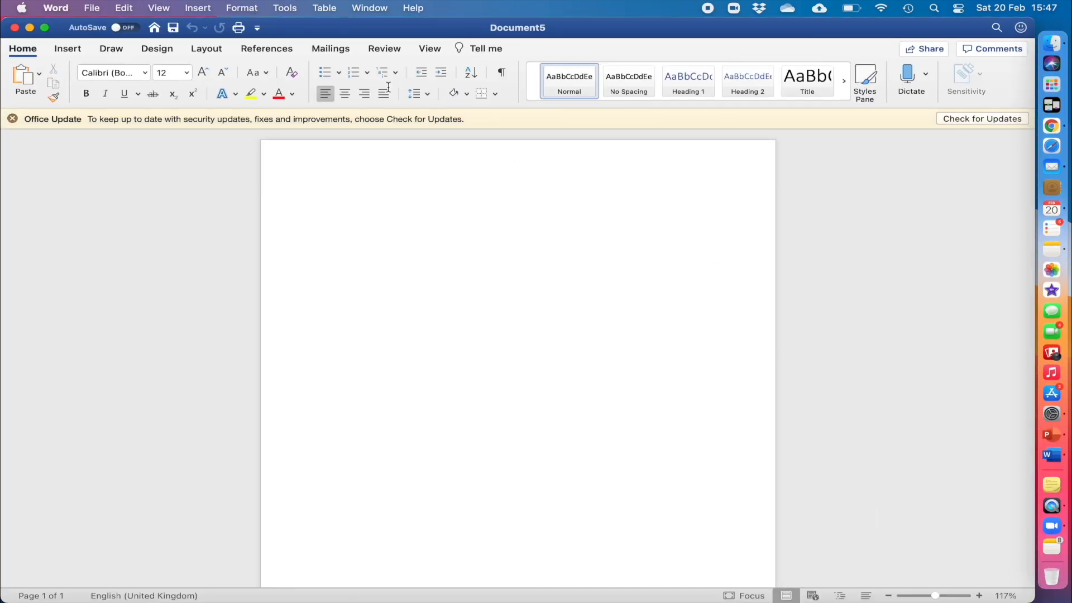
mouse_move(45, 26)
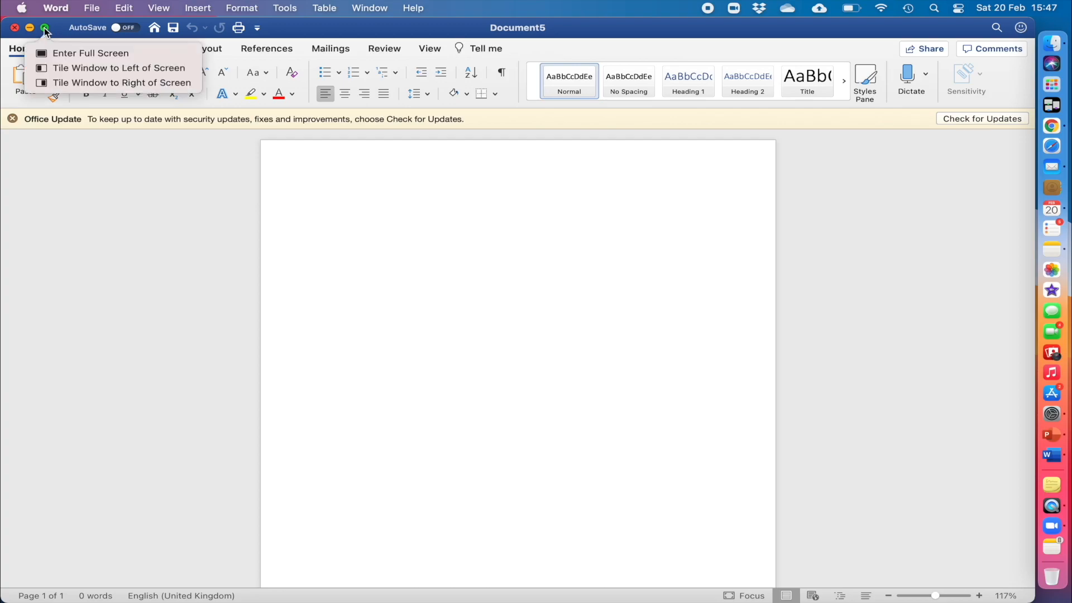
mouse_move(120, 68)
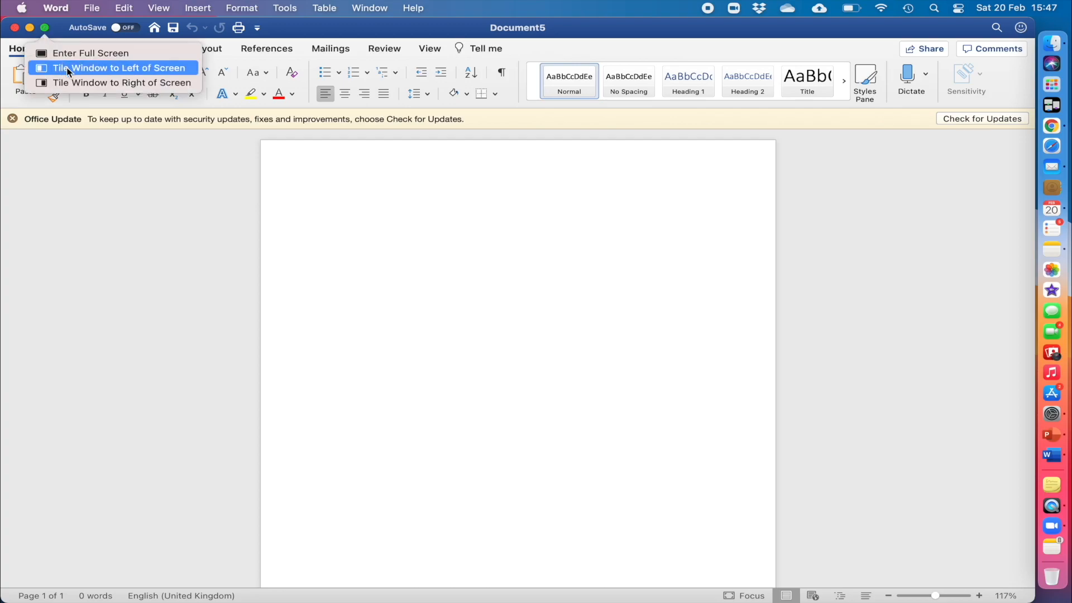
Tile Word on the left half with Chrome filling the right, then close the Word document
left_click(121, 69)
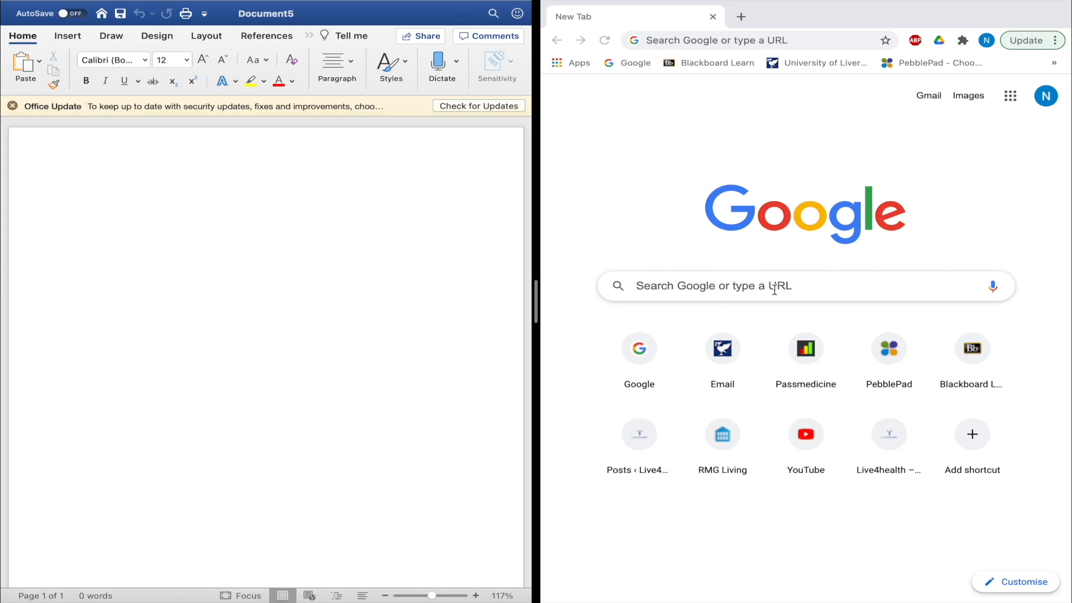
left_click(752, 40)
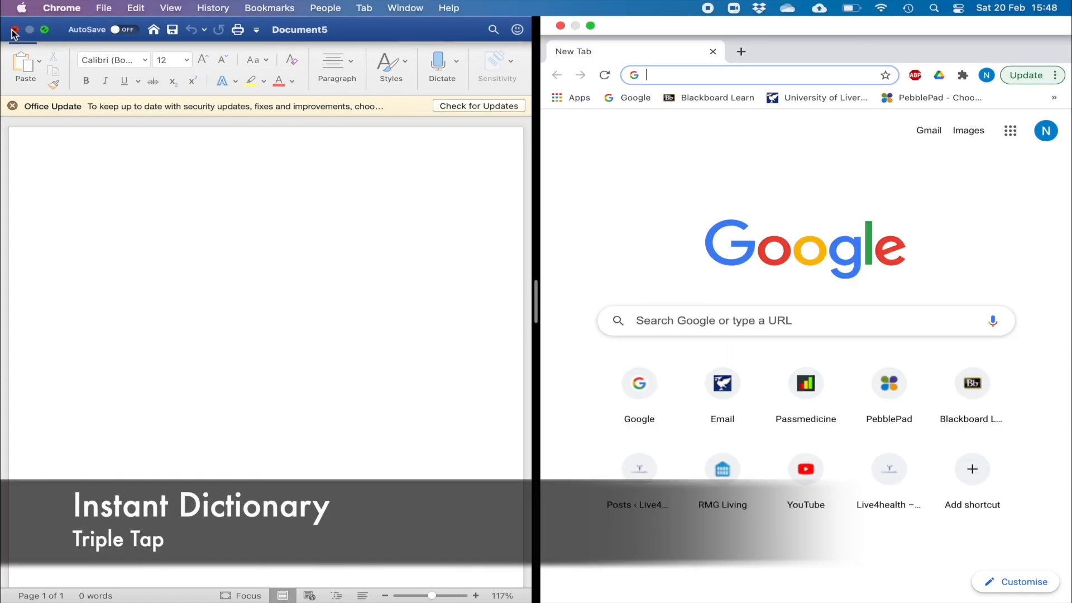
left_click(591, 26)
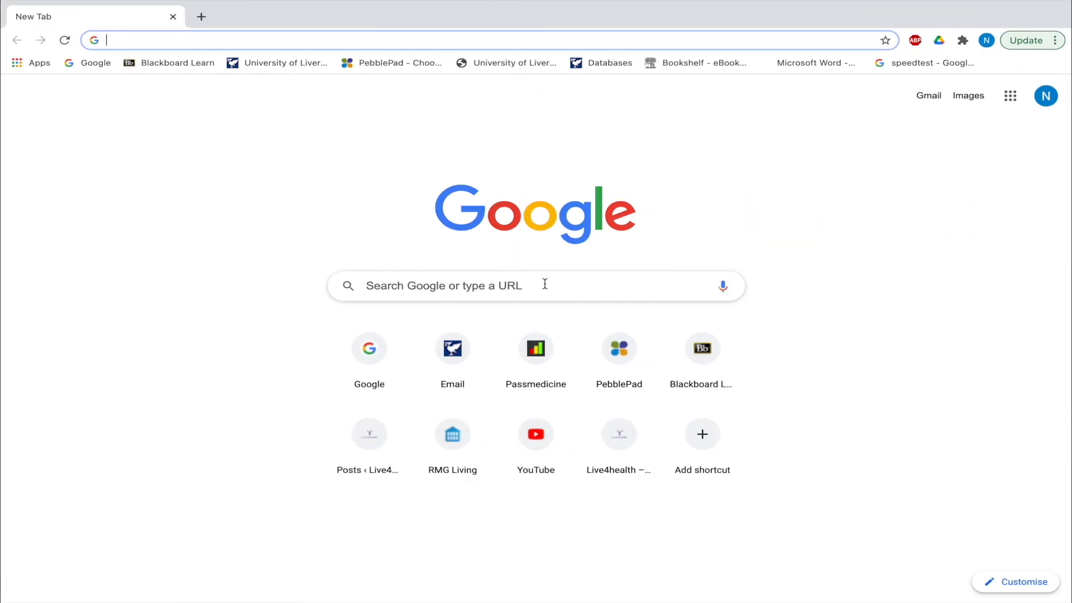
Search Google for 'renal physiology' and open its Wikipedia article
type("r")
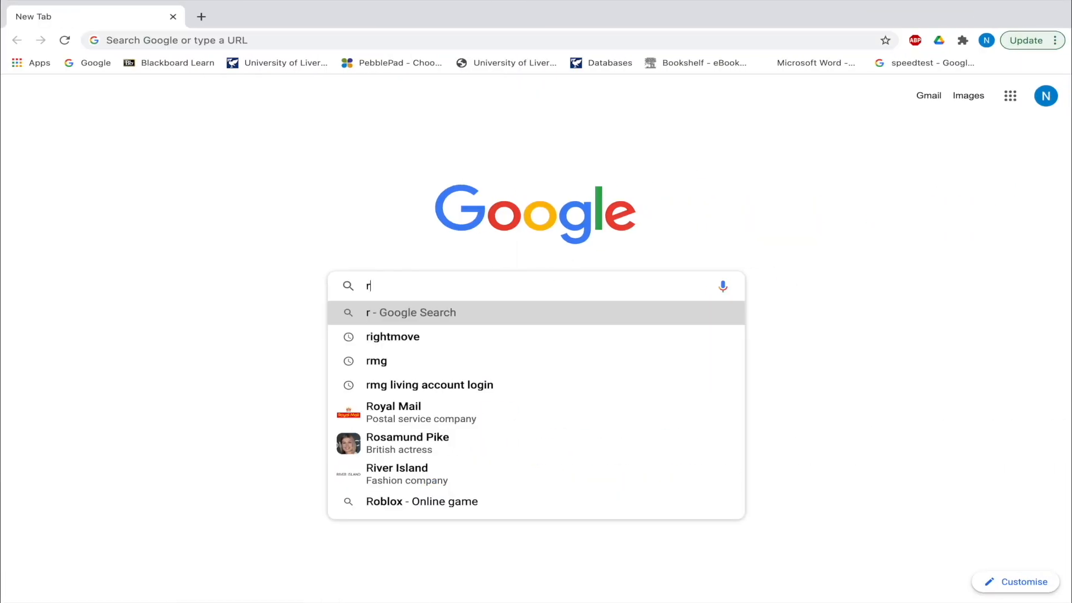
type("enal physiology")
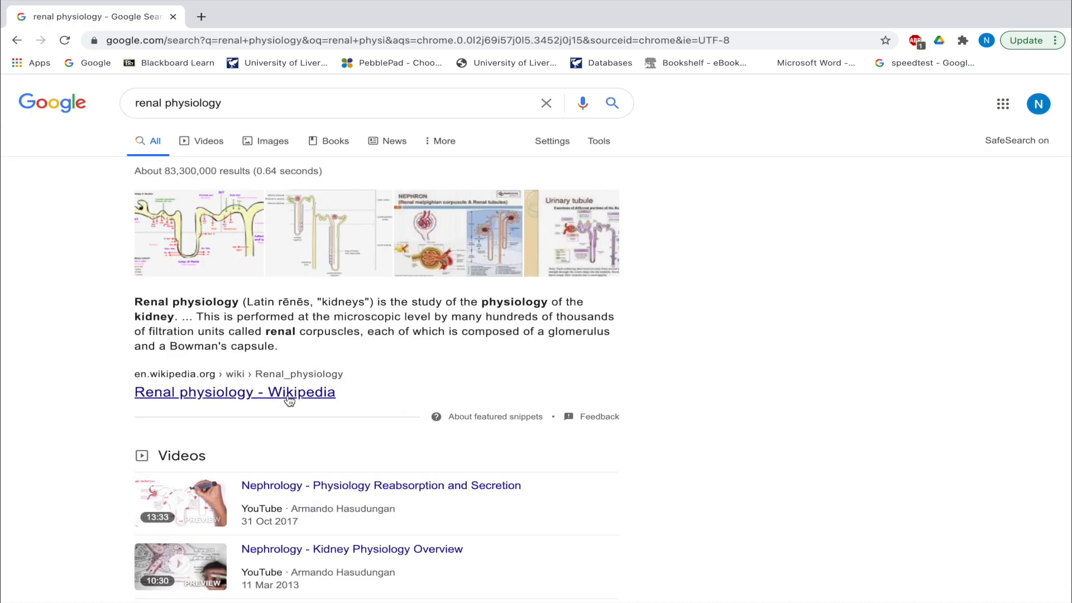
left_click(236, 392)
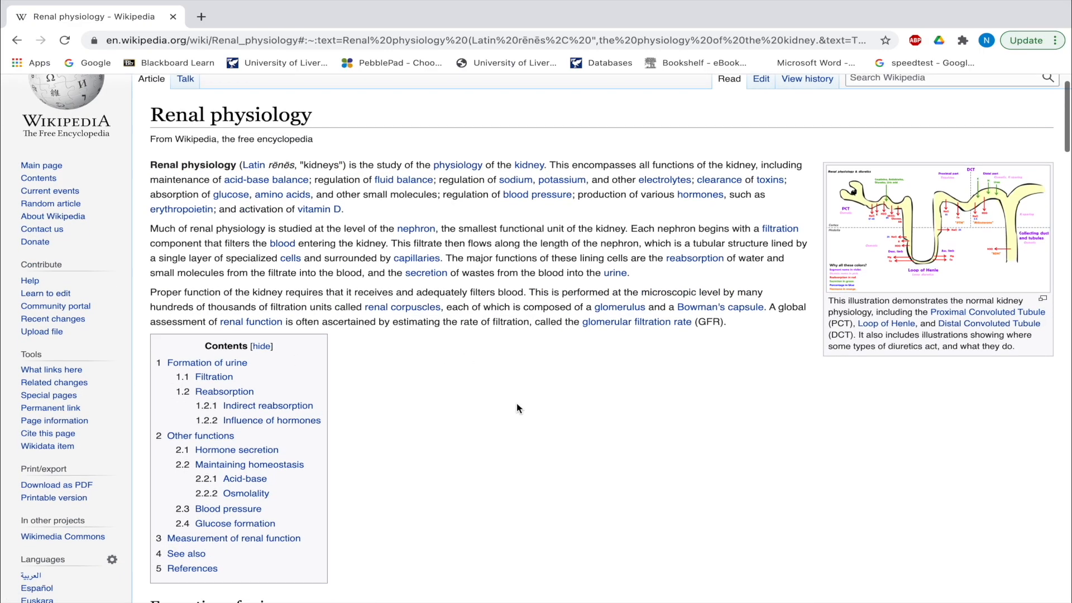
Scroll the article down to the Formation of urine section
scroll("down", 3)
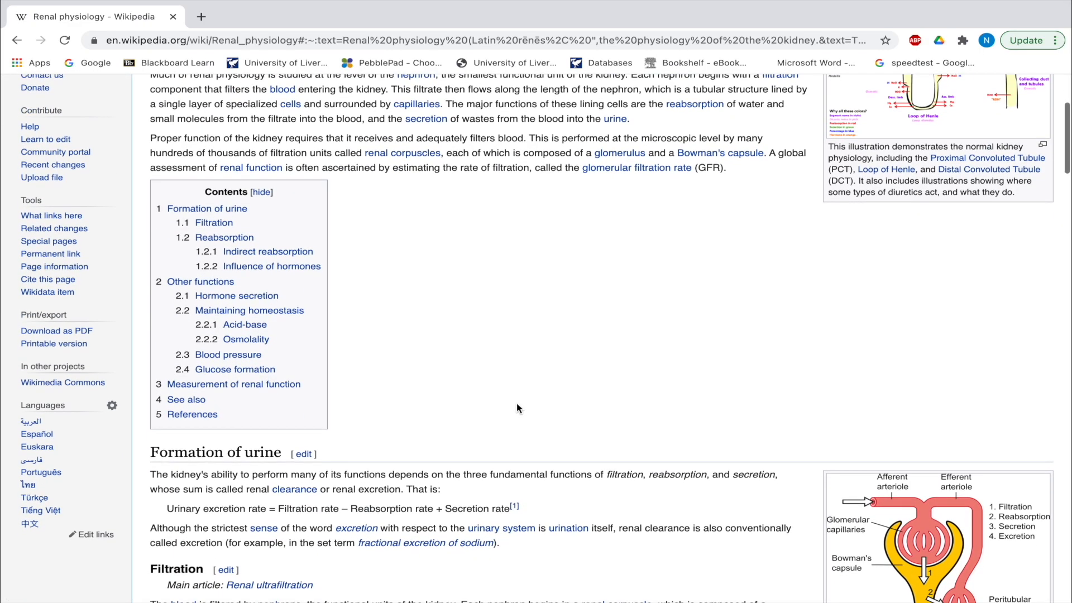
scroll("down", 3)
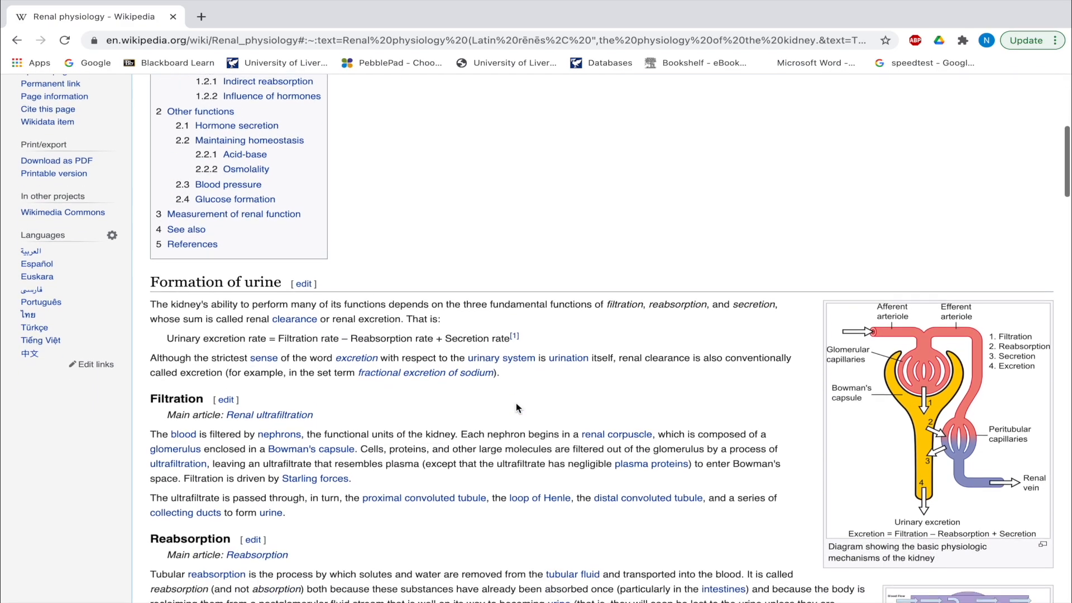
scroll("down", 3)
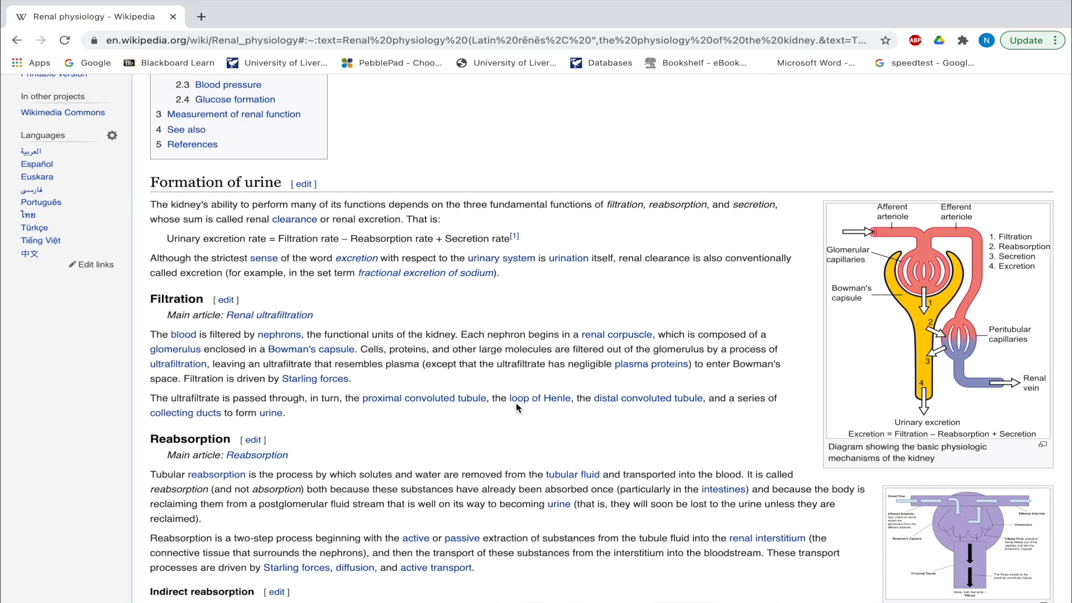
scroll("down", 3)
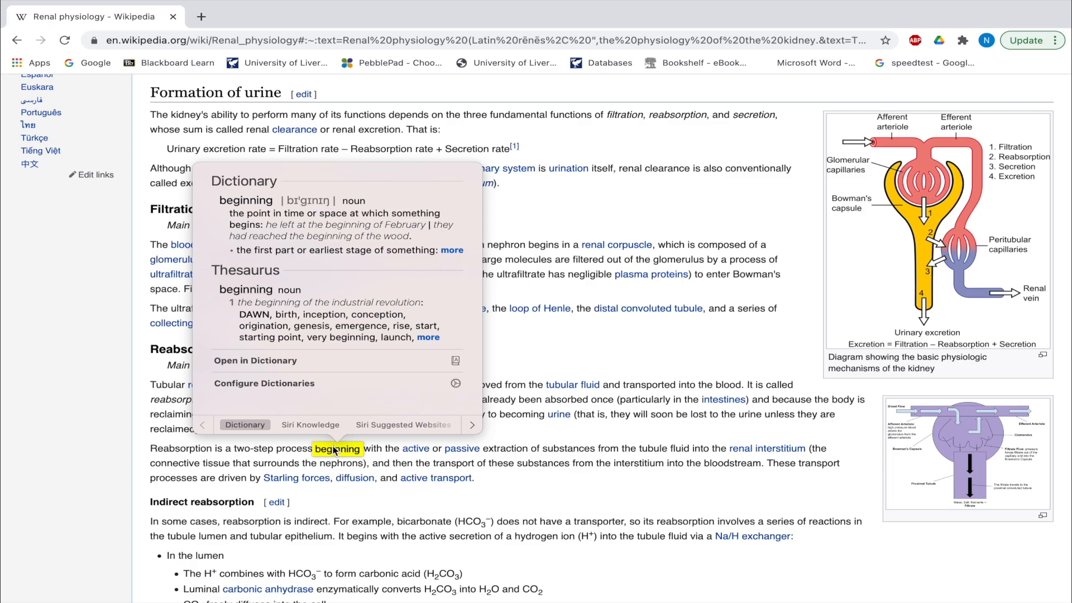
mouse_move(547, 351)
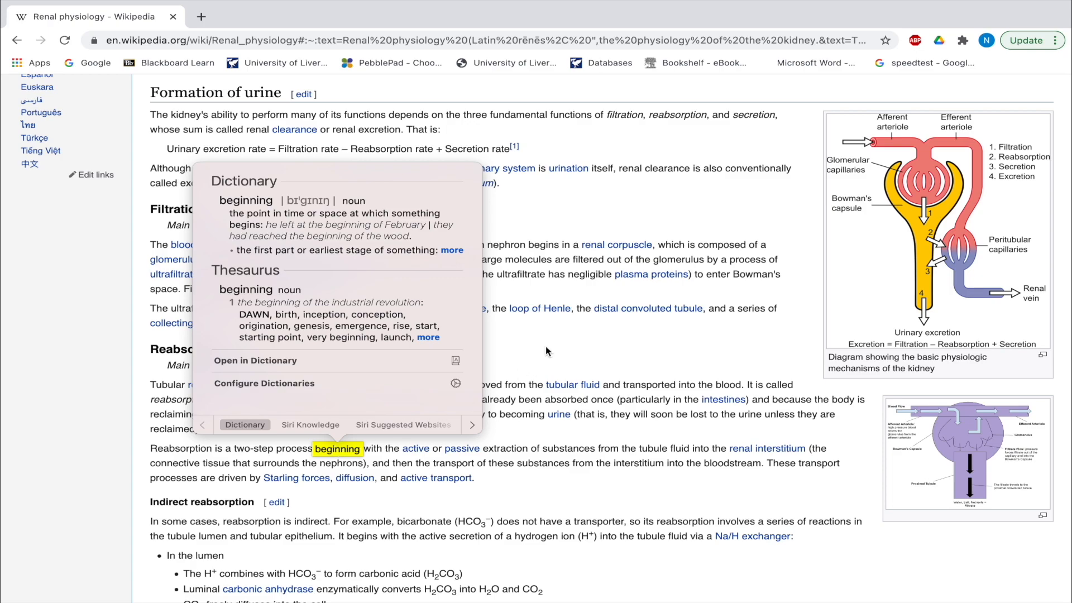
left_click(547, 351)
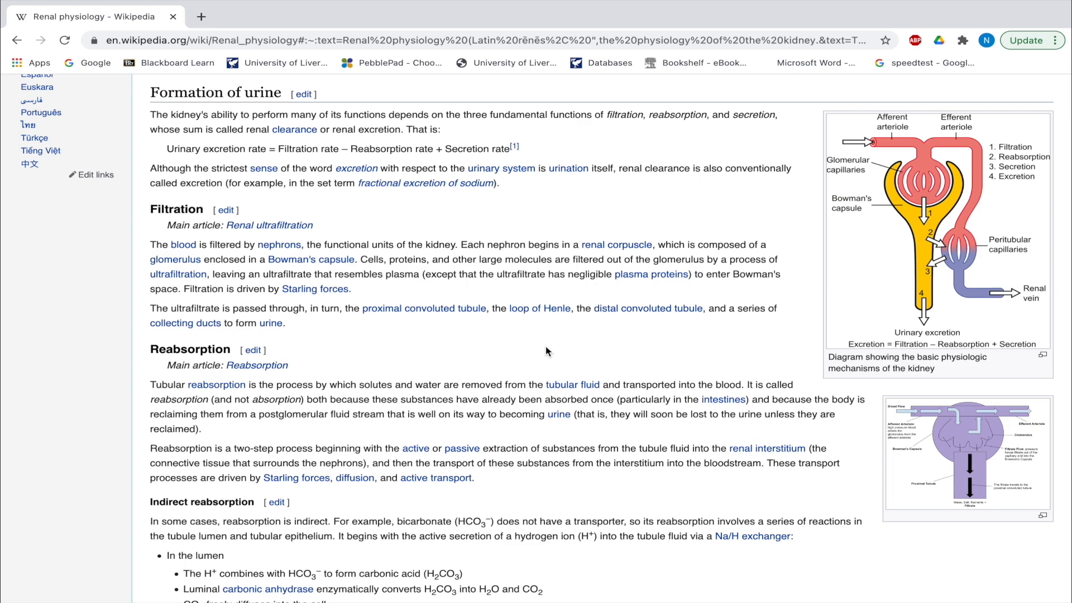
mouse_move(539, 332)
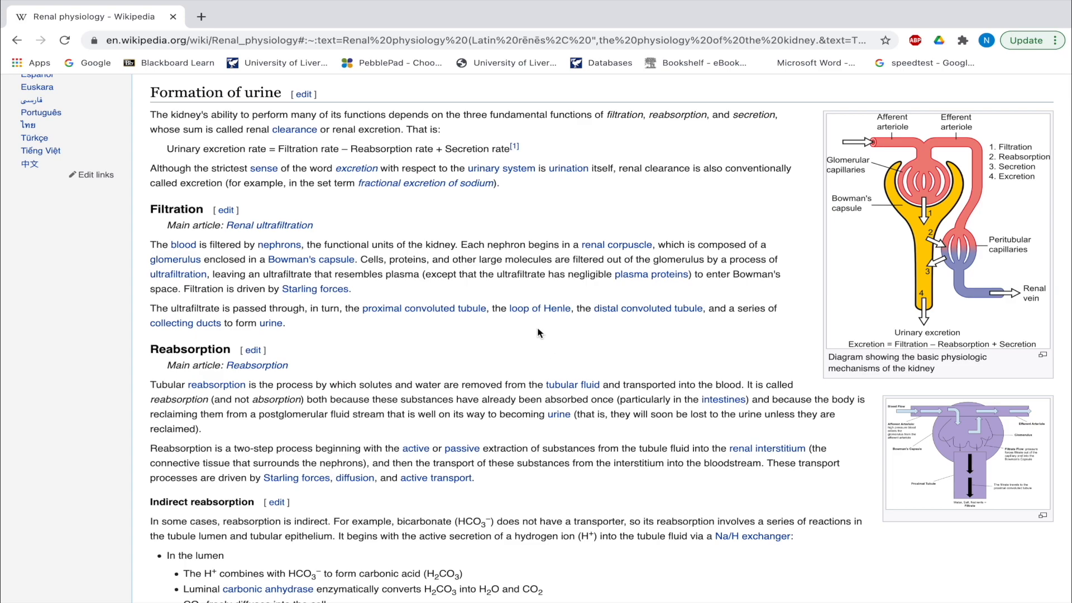
mouse_move(499, 248)
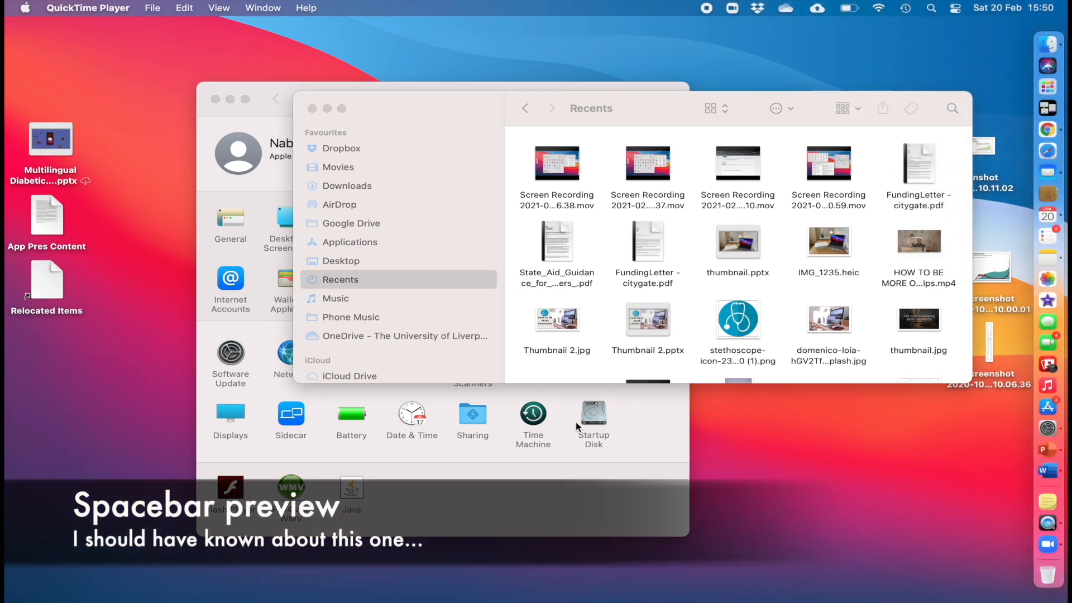
mouse_move(577, 416)
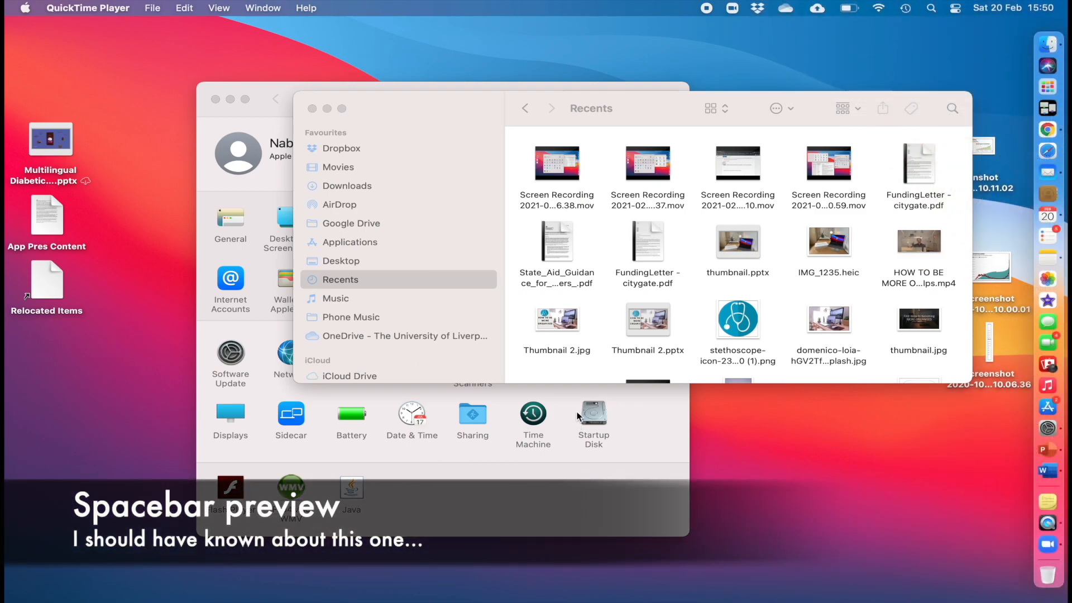
mouse_move(580, 404)
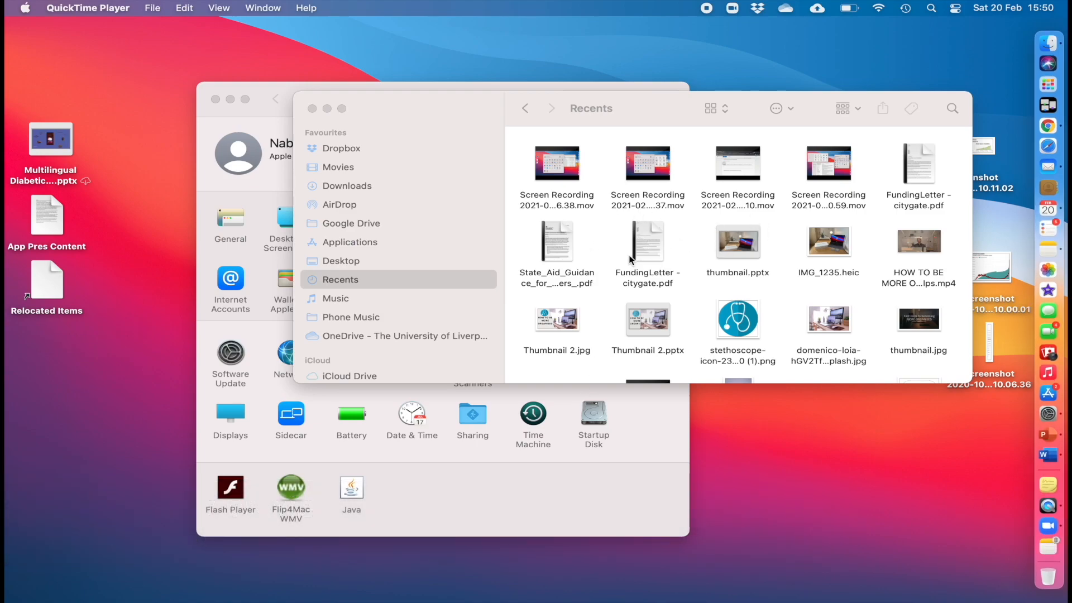
mouse_move(566, 276)
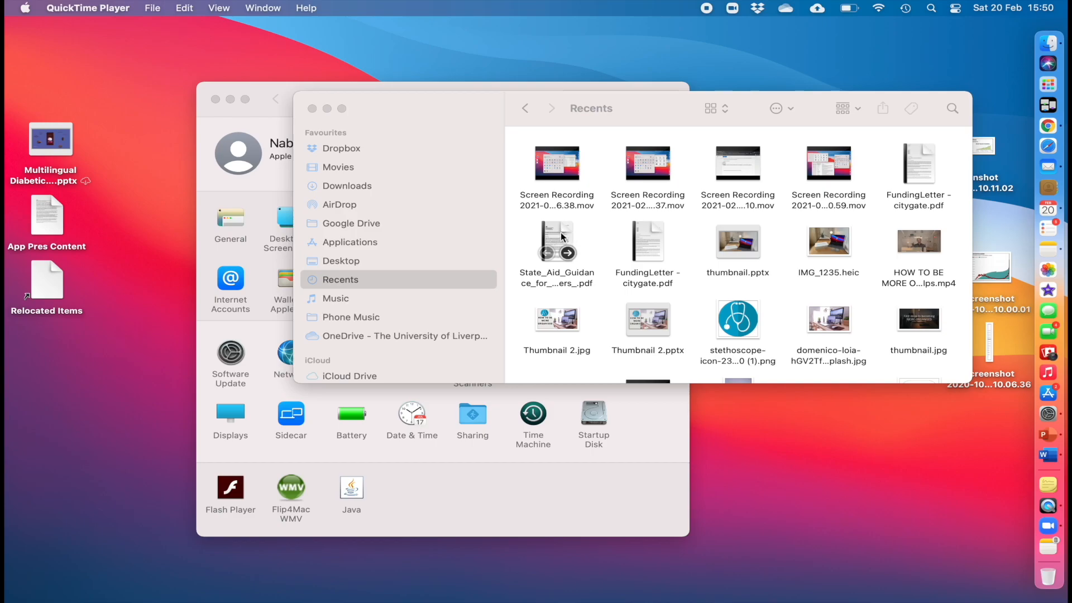
Quick Look the State_Aid_Guidance PDF from the Finder Recents window
left_click(556, 241)
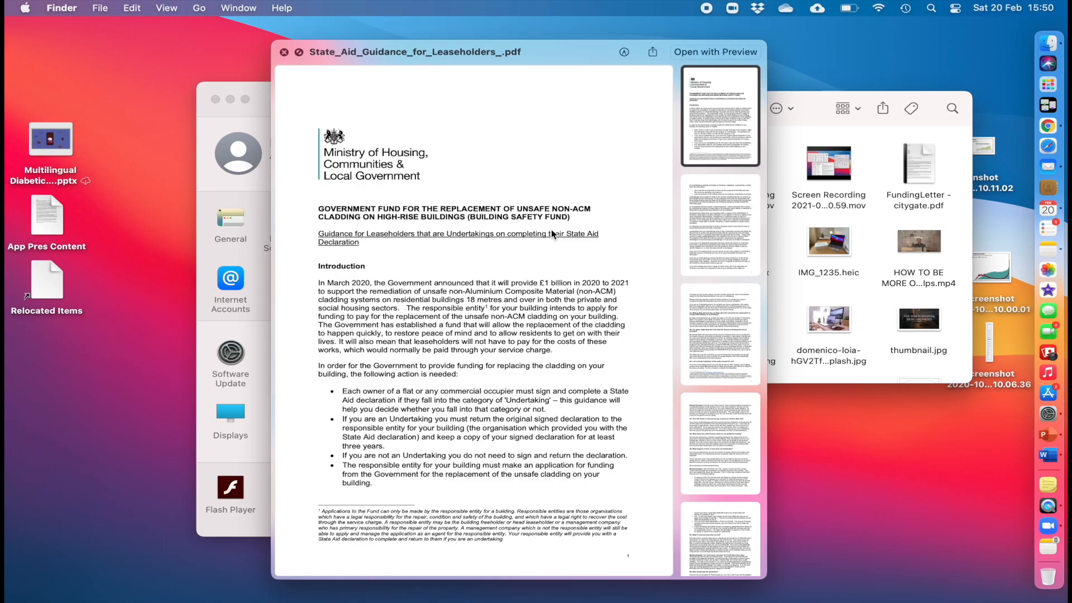
mouse_move(304, 66)
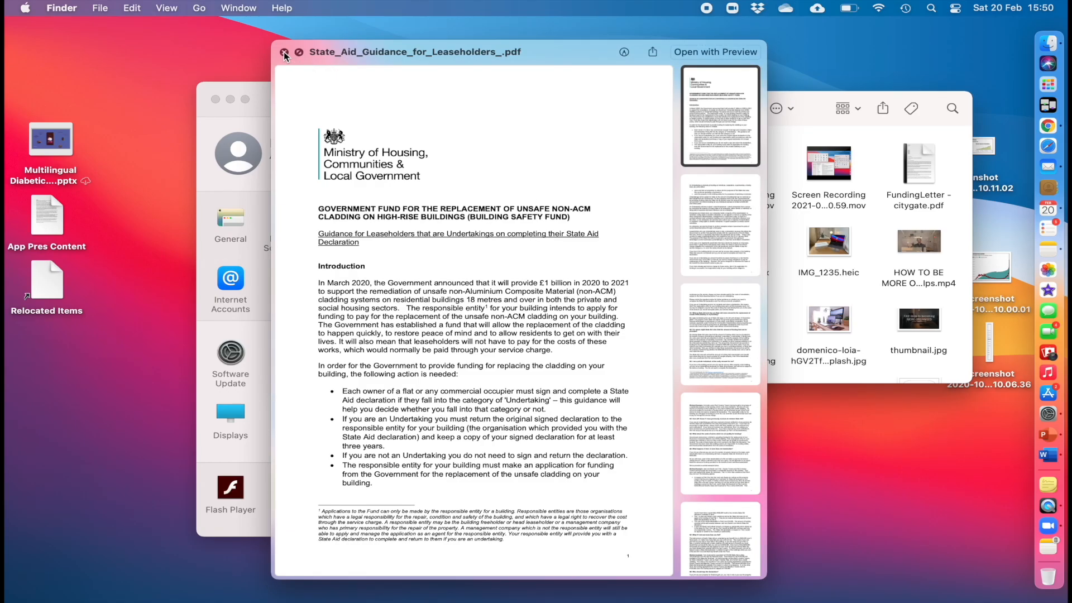
Close the PDF preview, briefly preview the HOW TO BE MORE ORGANISED mp4, then close it
left_click(278, 51)
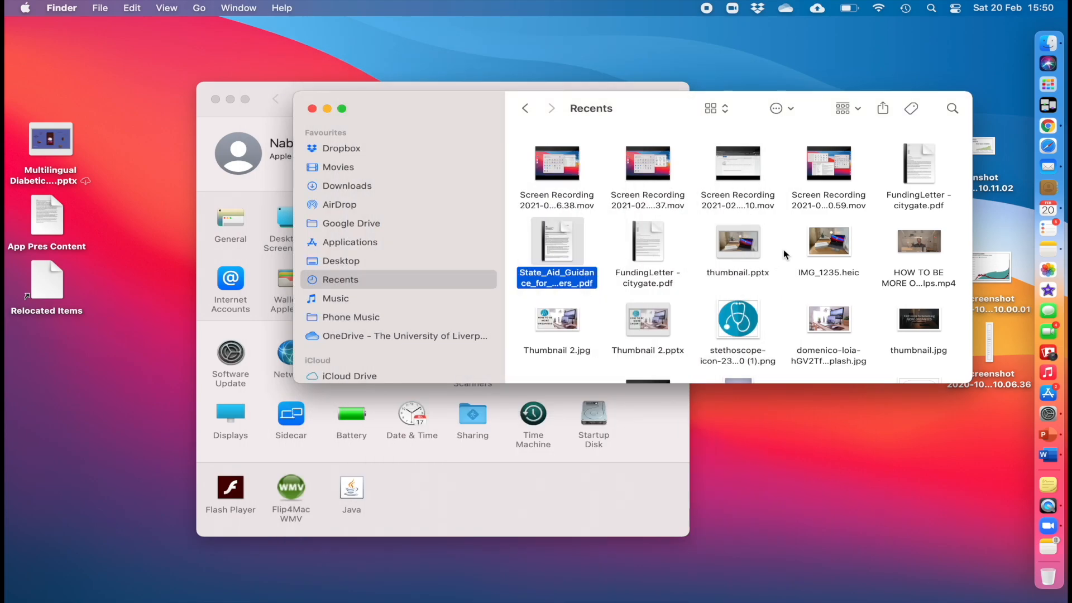
mouse_move(545, 327)
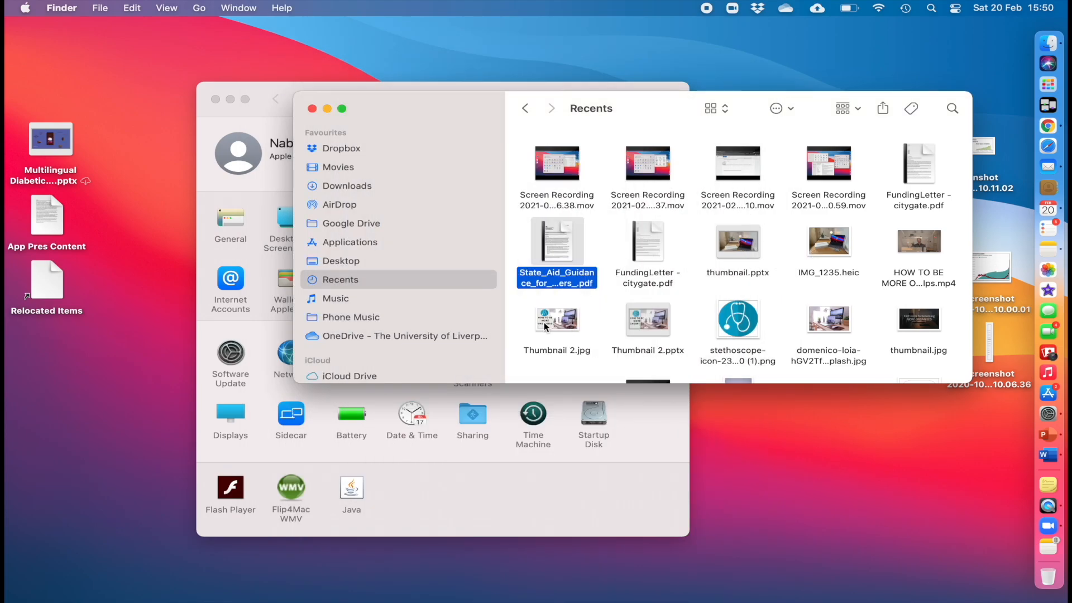
left_click(918, 241)
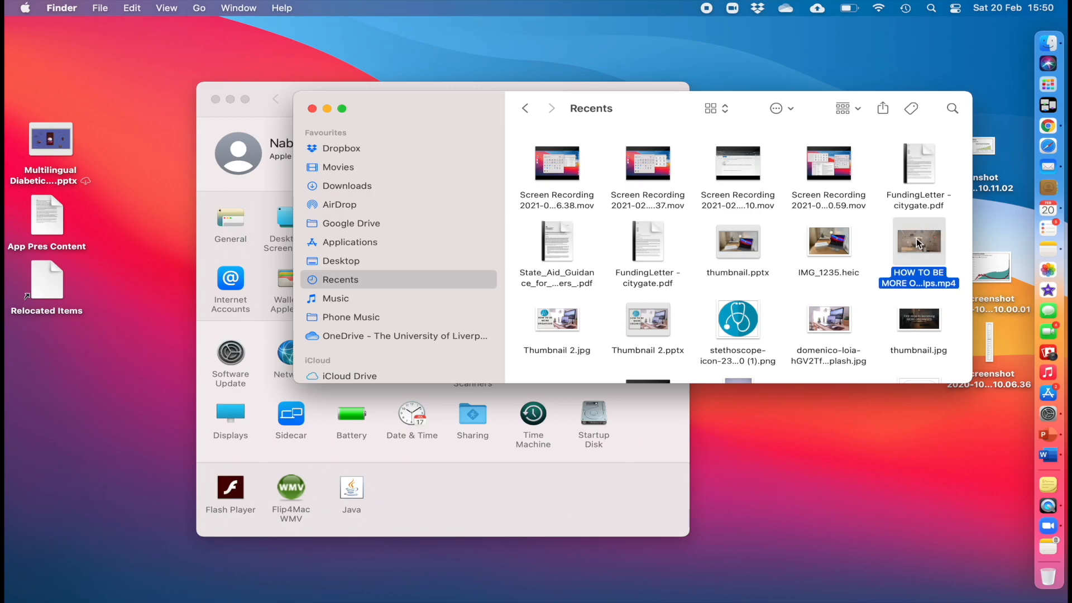
double_click(918, 243)
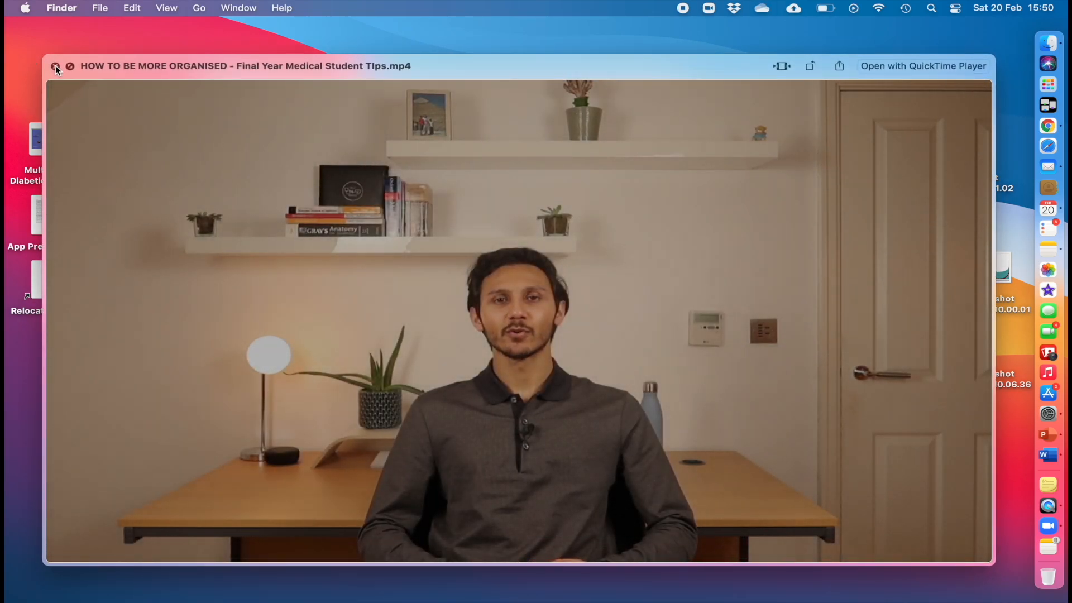
left_click(57, 66)
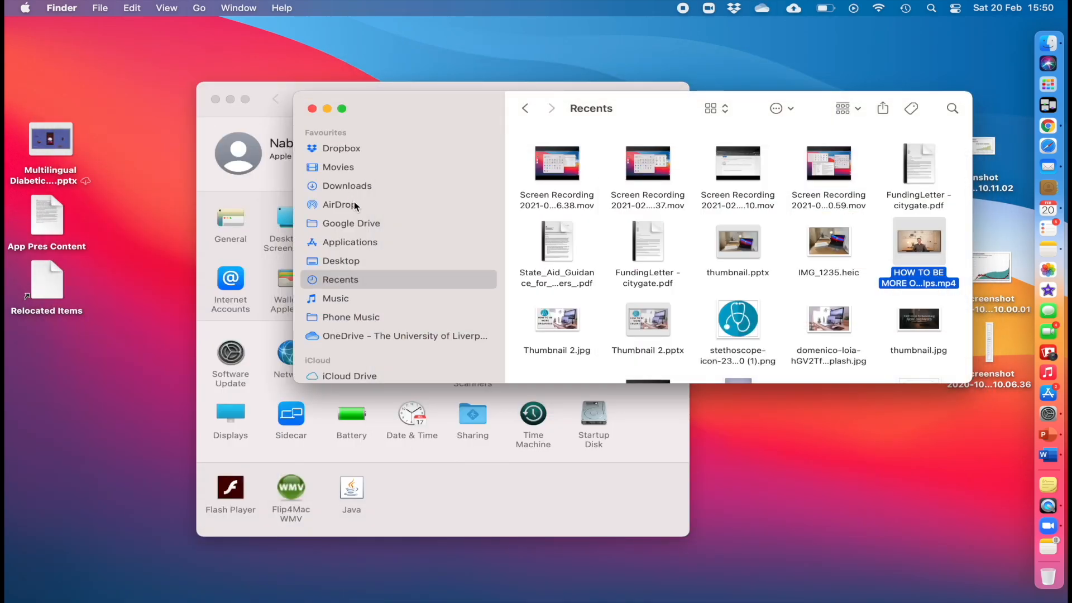
mouse_move(518, 303)
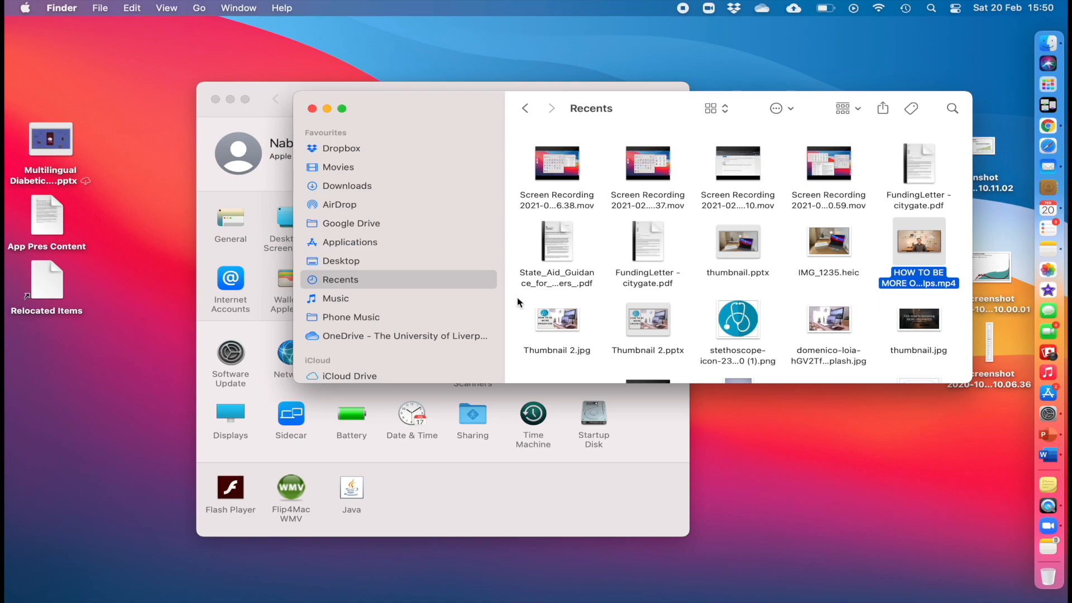